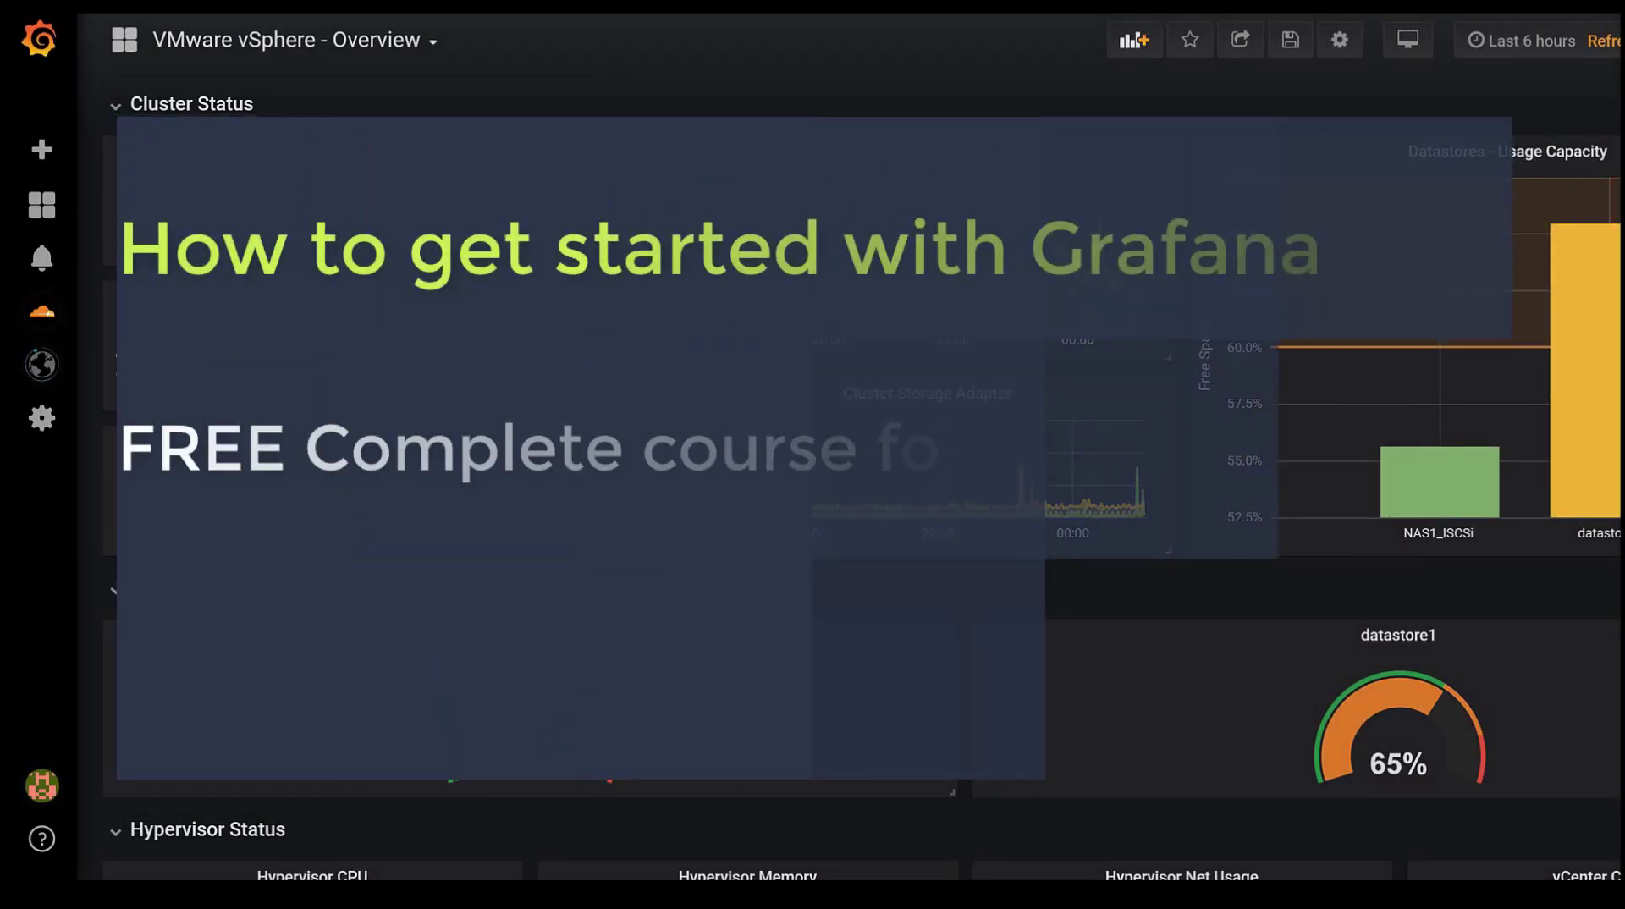
scroll(down, 3)
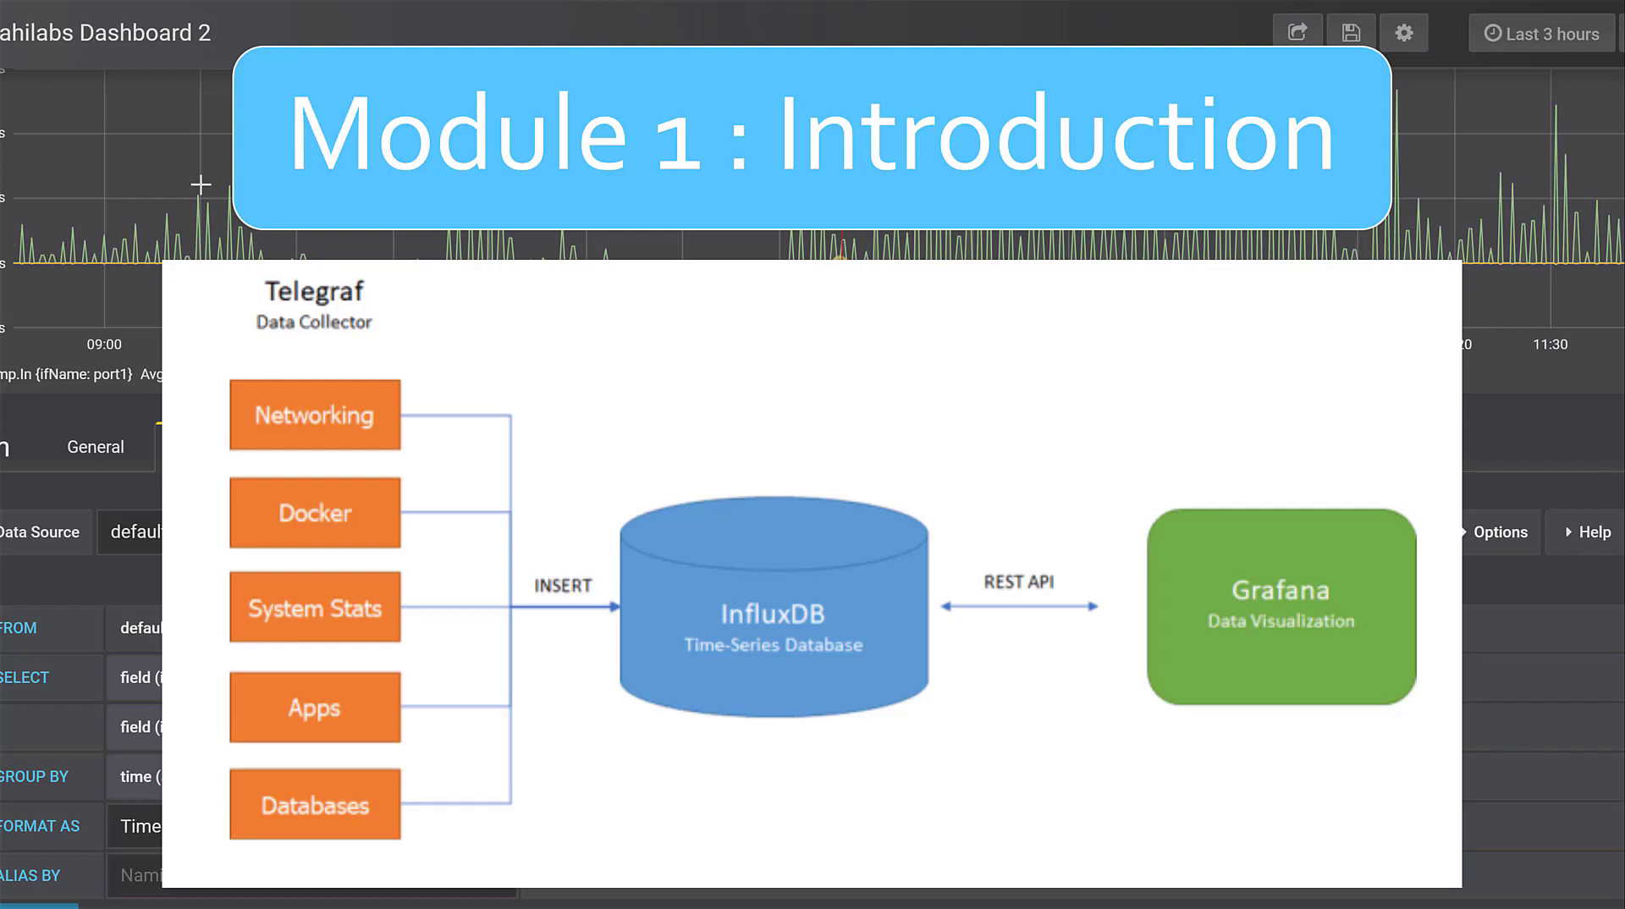
mouse_move(730, 443)
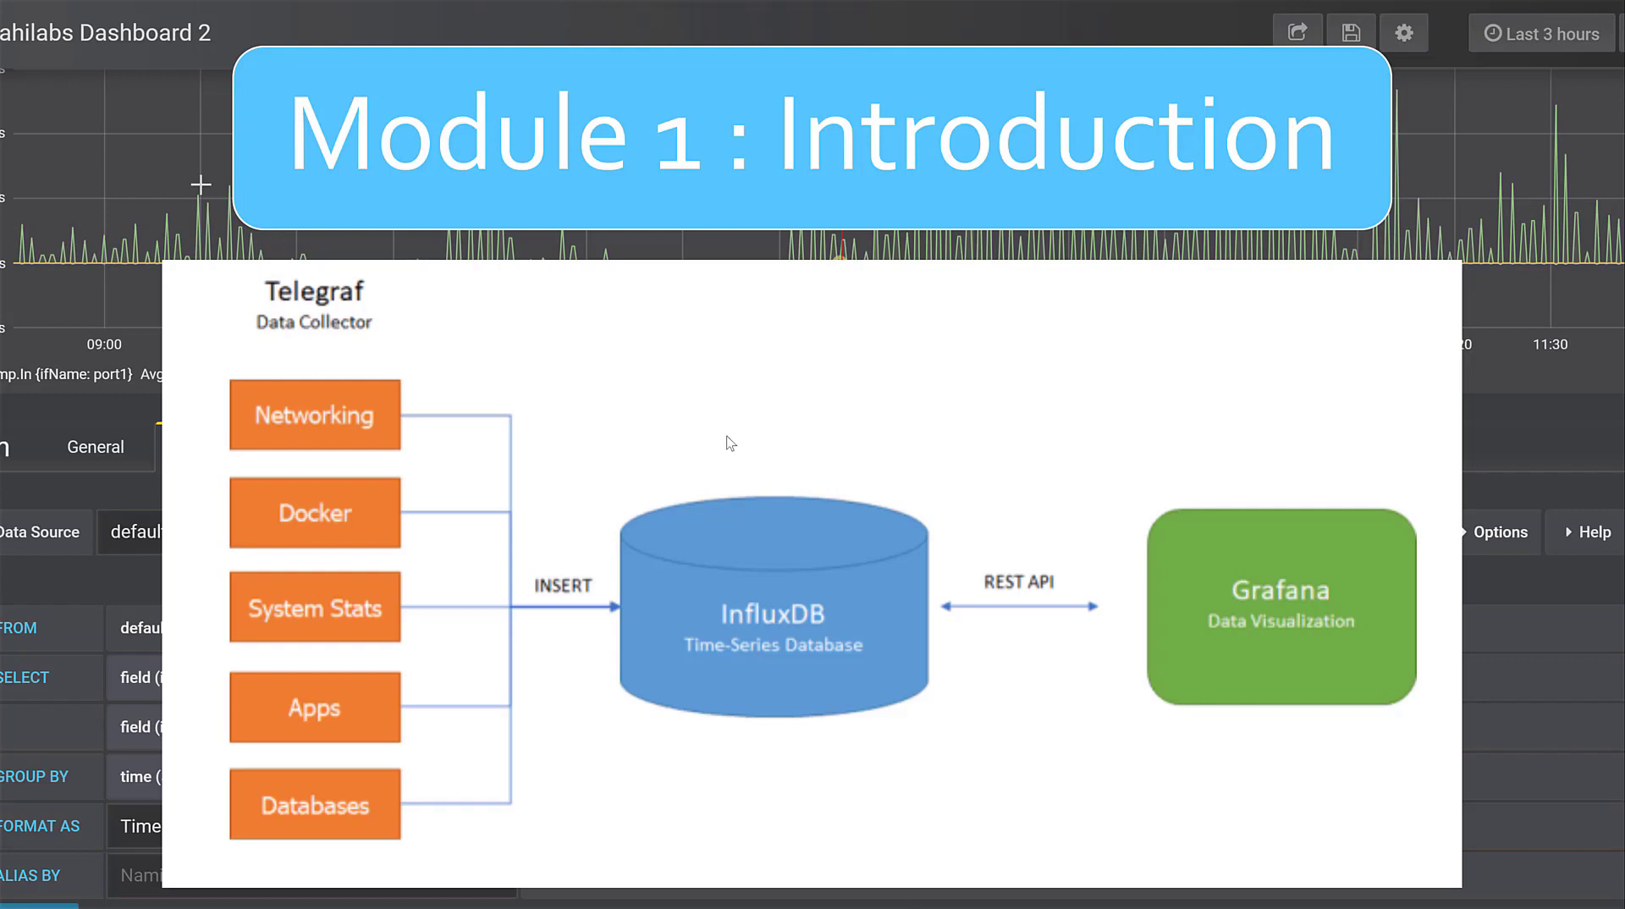
mouse_move(740, 723)
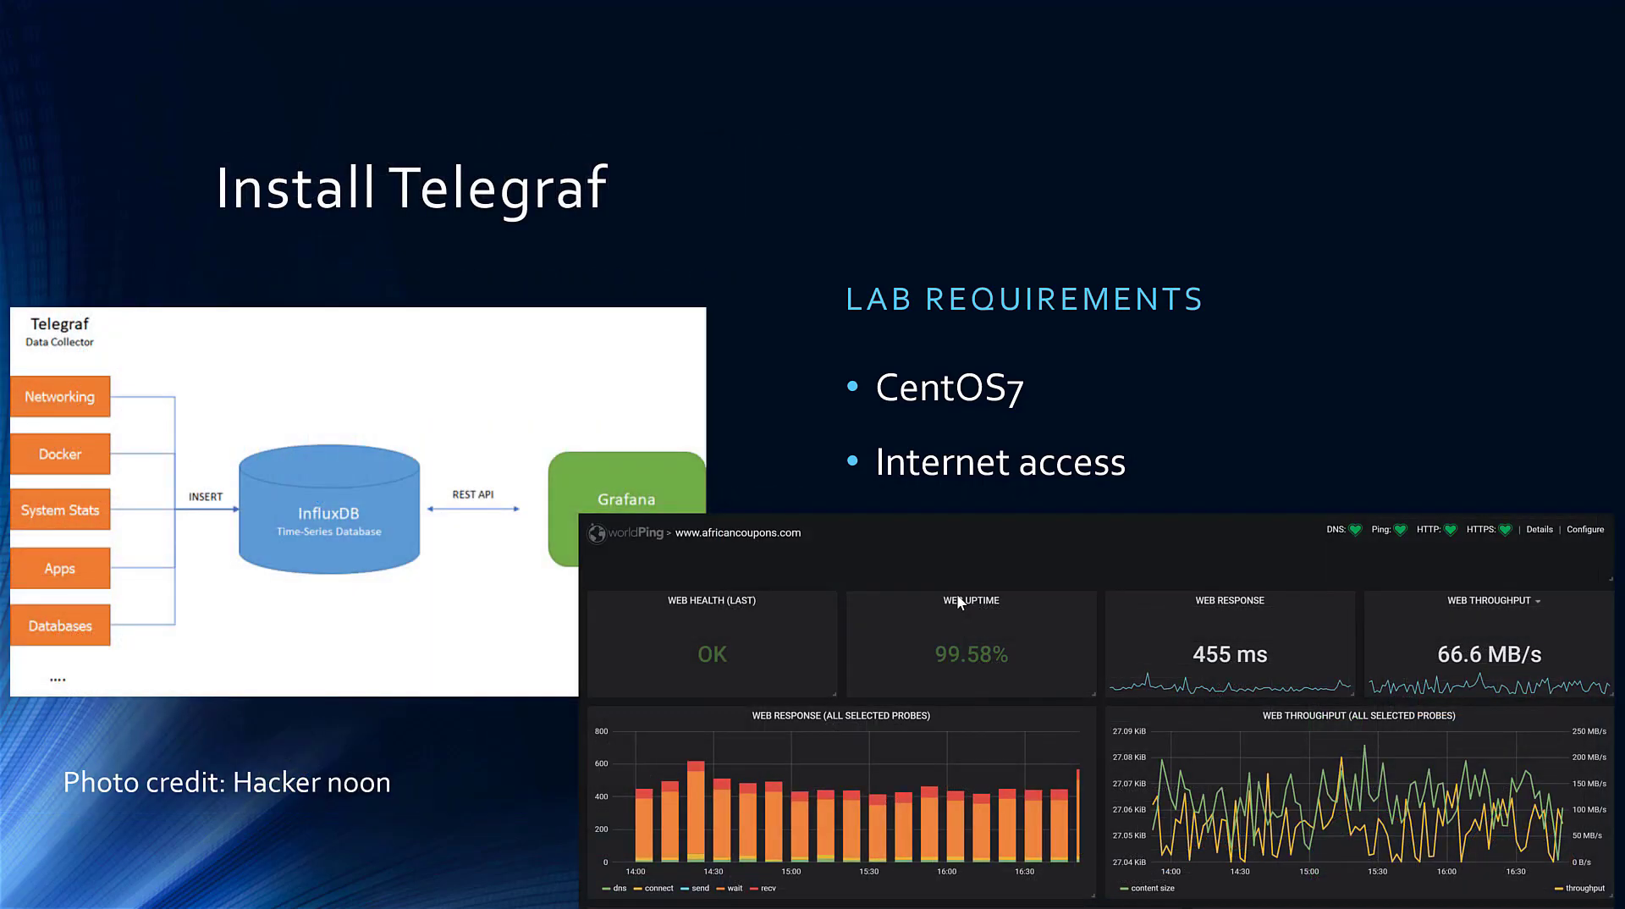
mouse_move(98, 538)
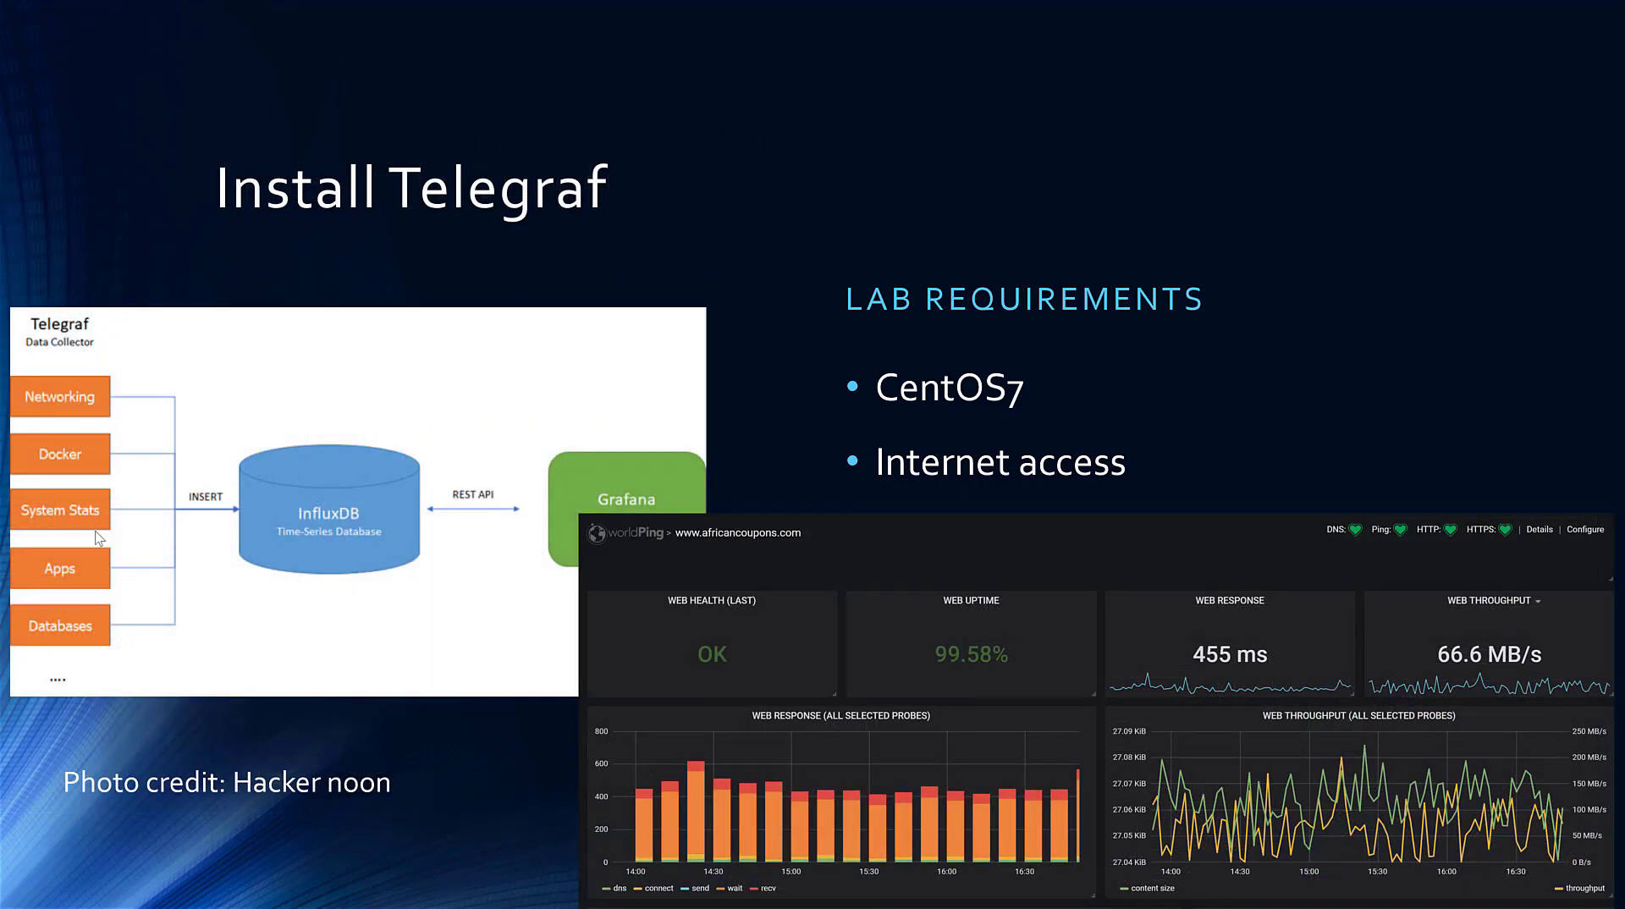
mouse_move(76, 488)
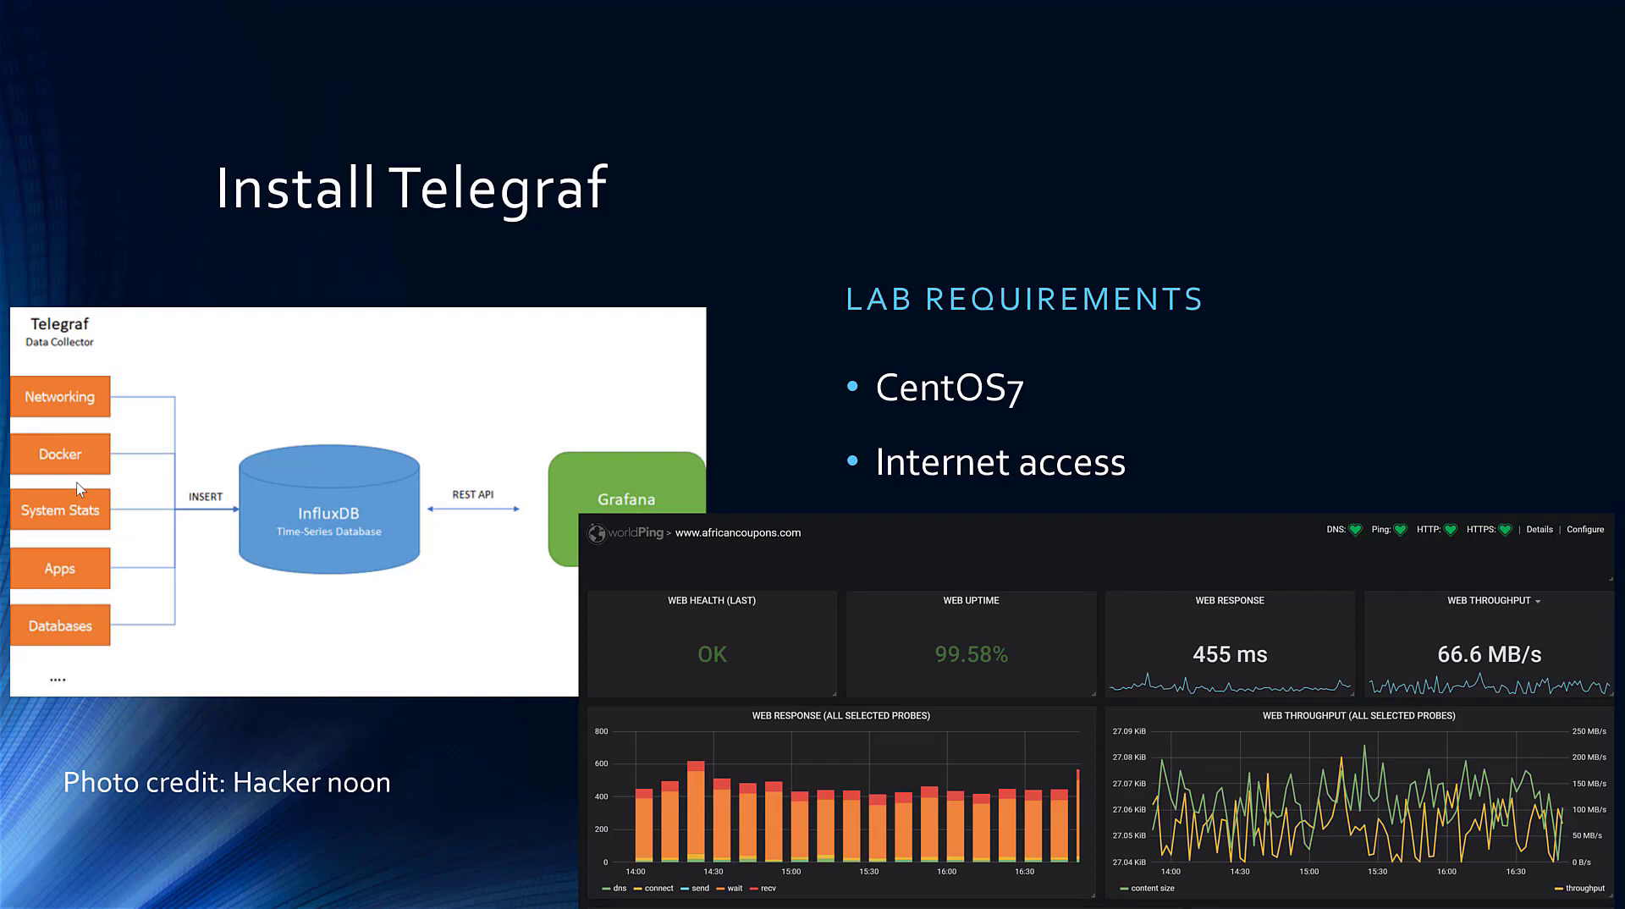
mouse_move(414, 248)
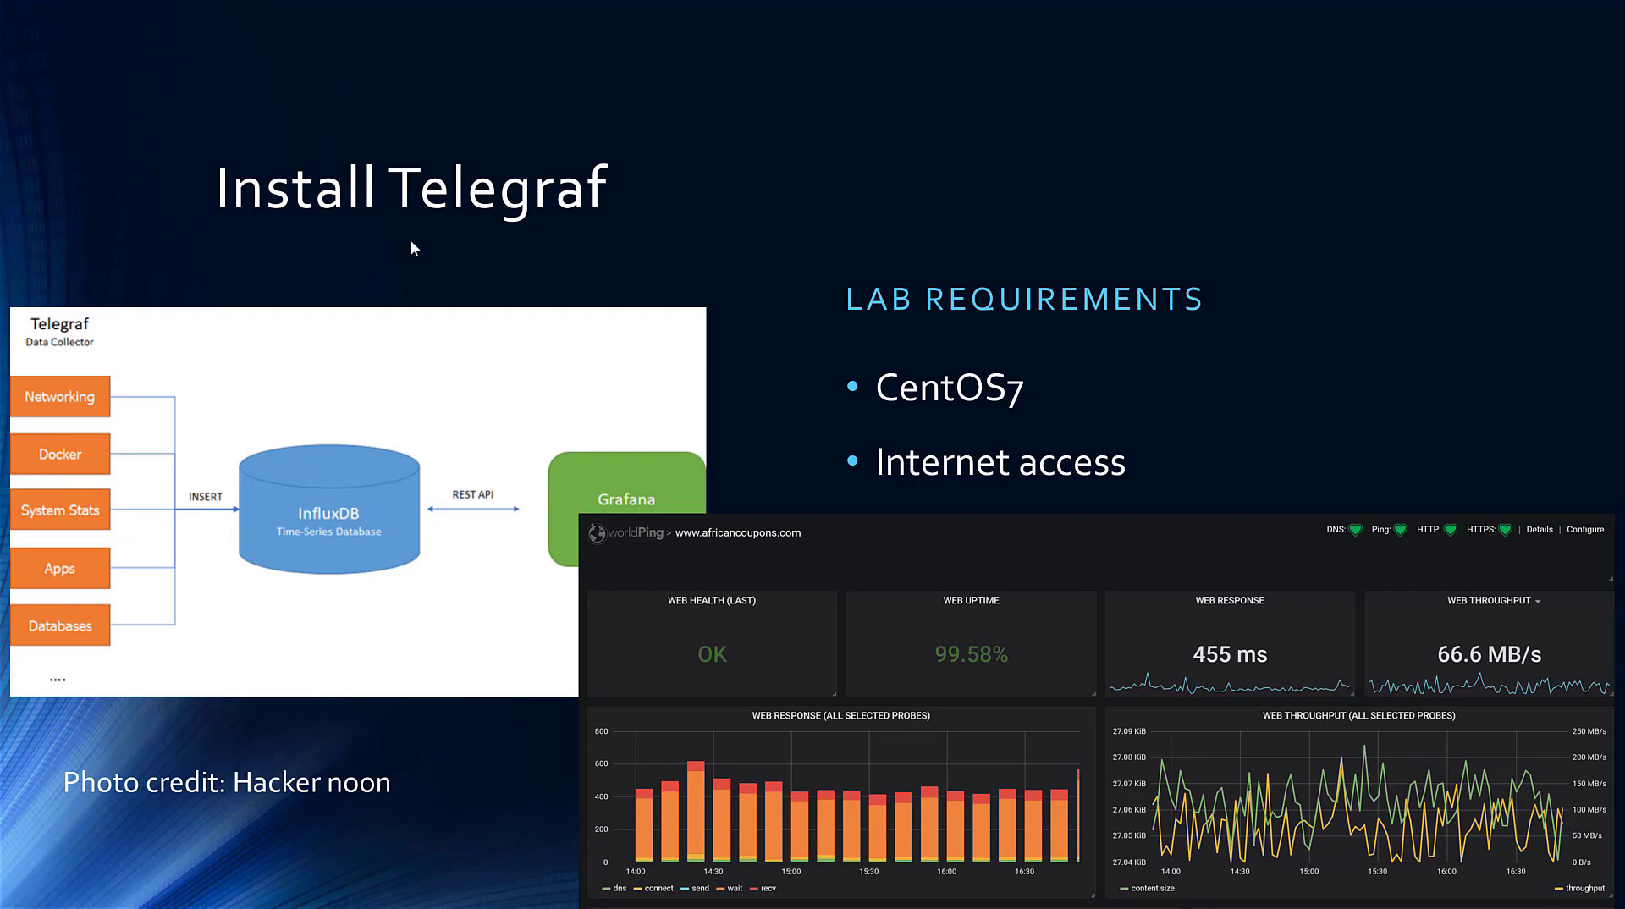
mouse_move(361, 588)
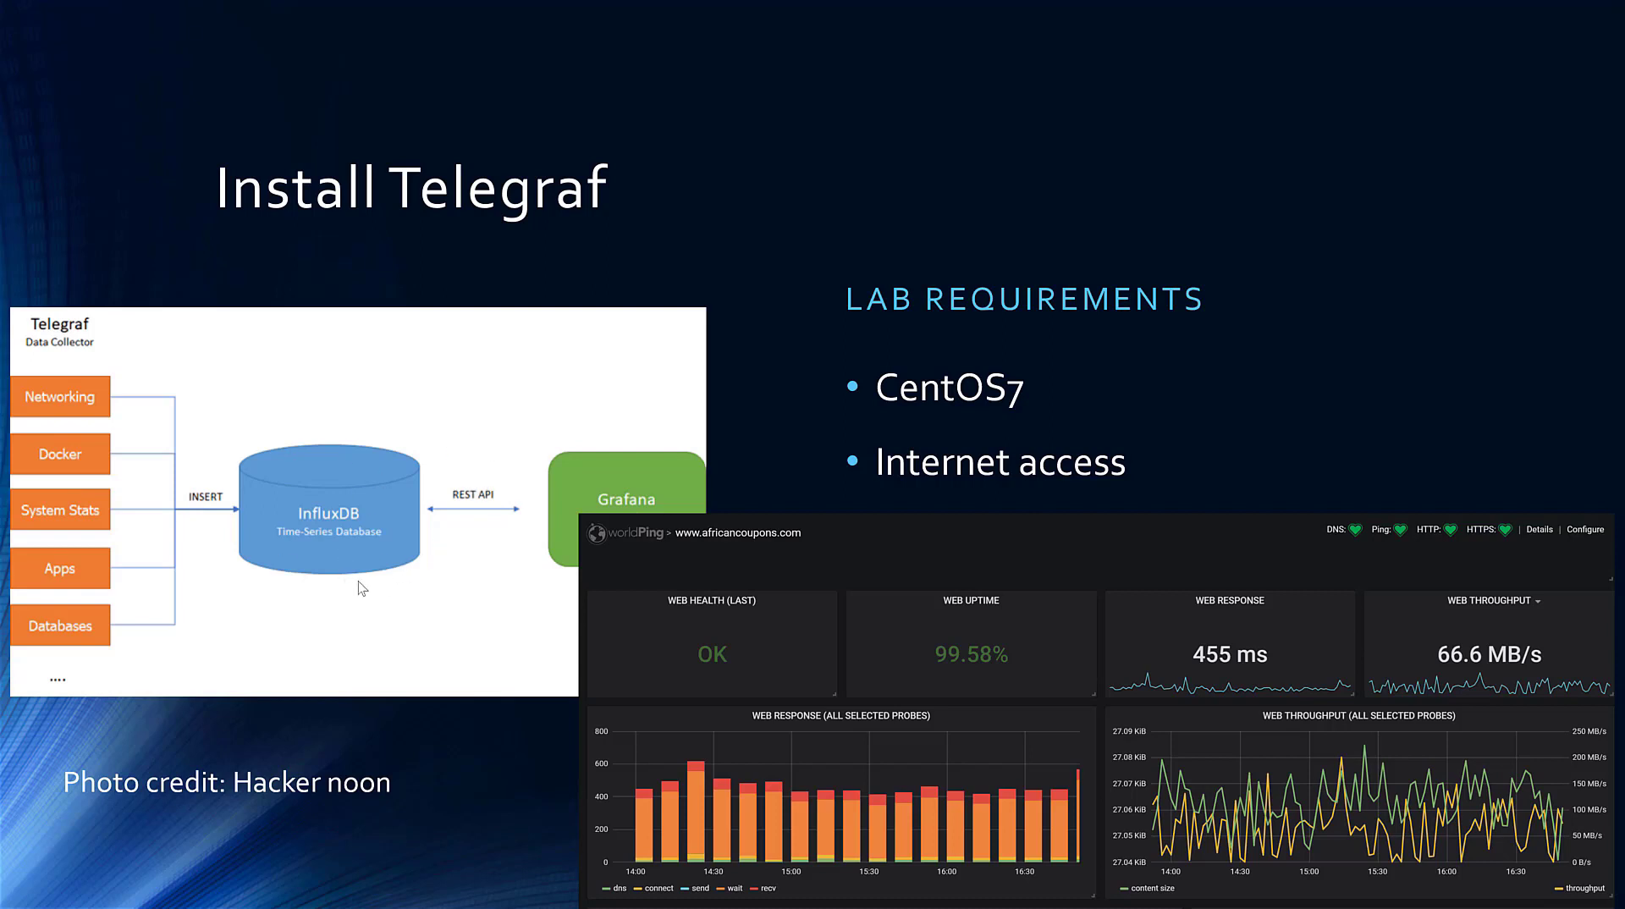
mouse_move(863, 787)
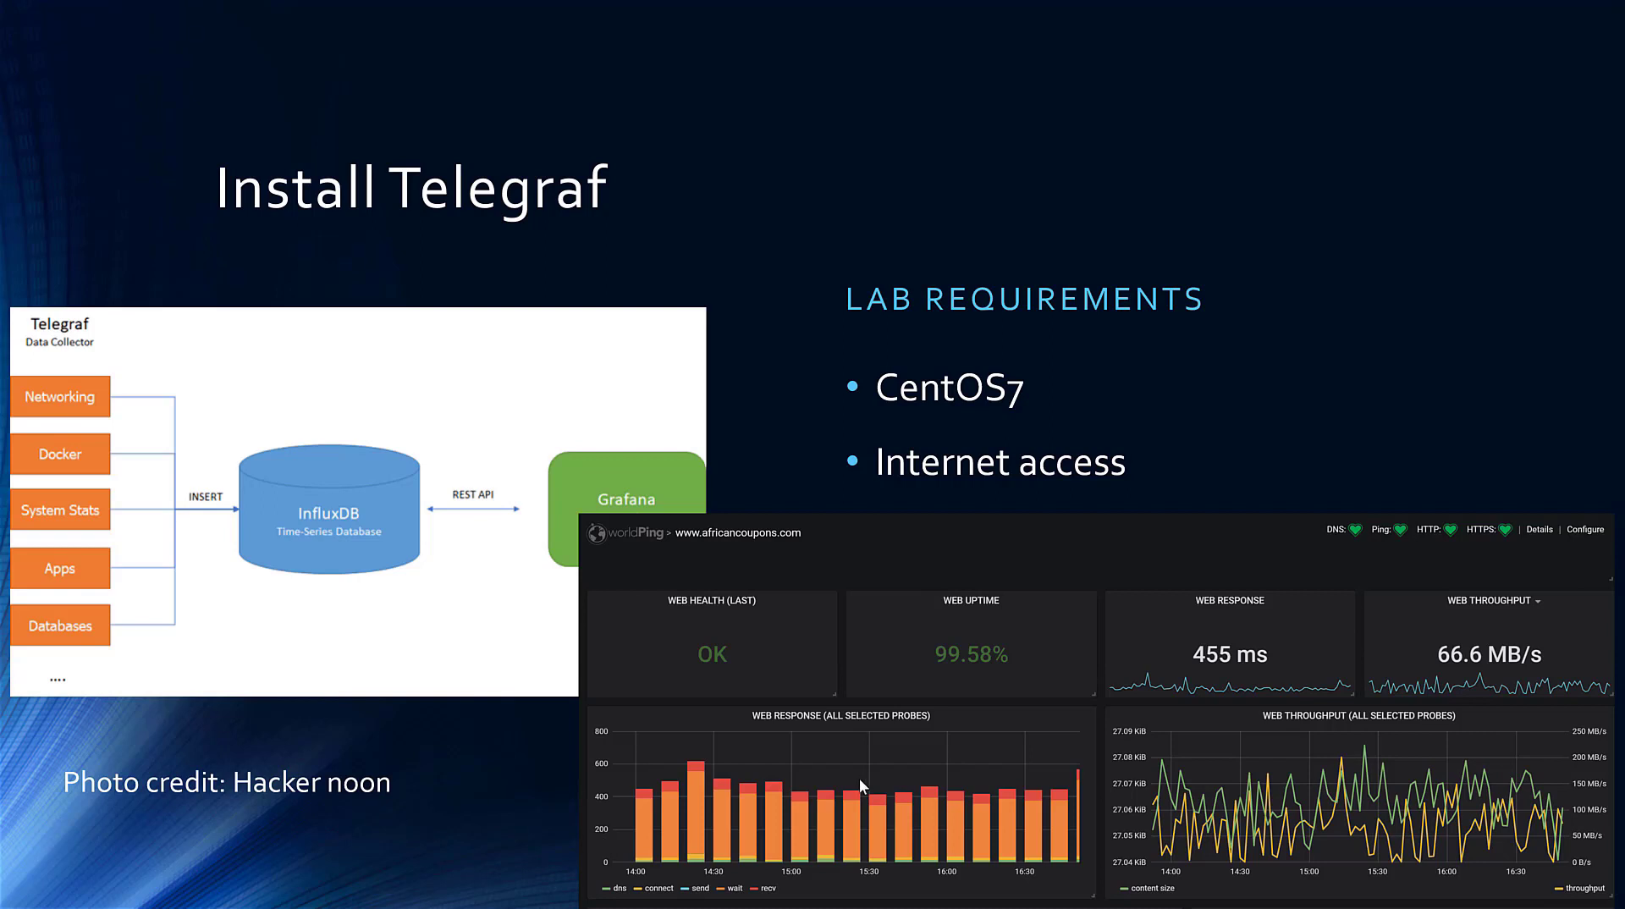
mouse_move(867, 777)
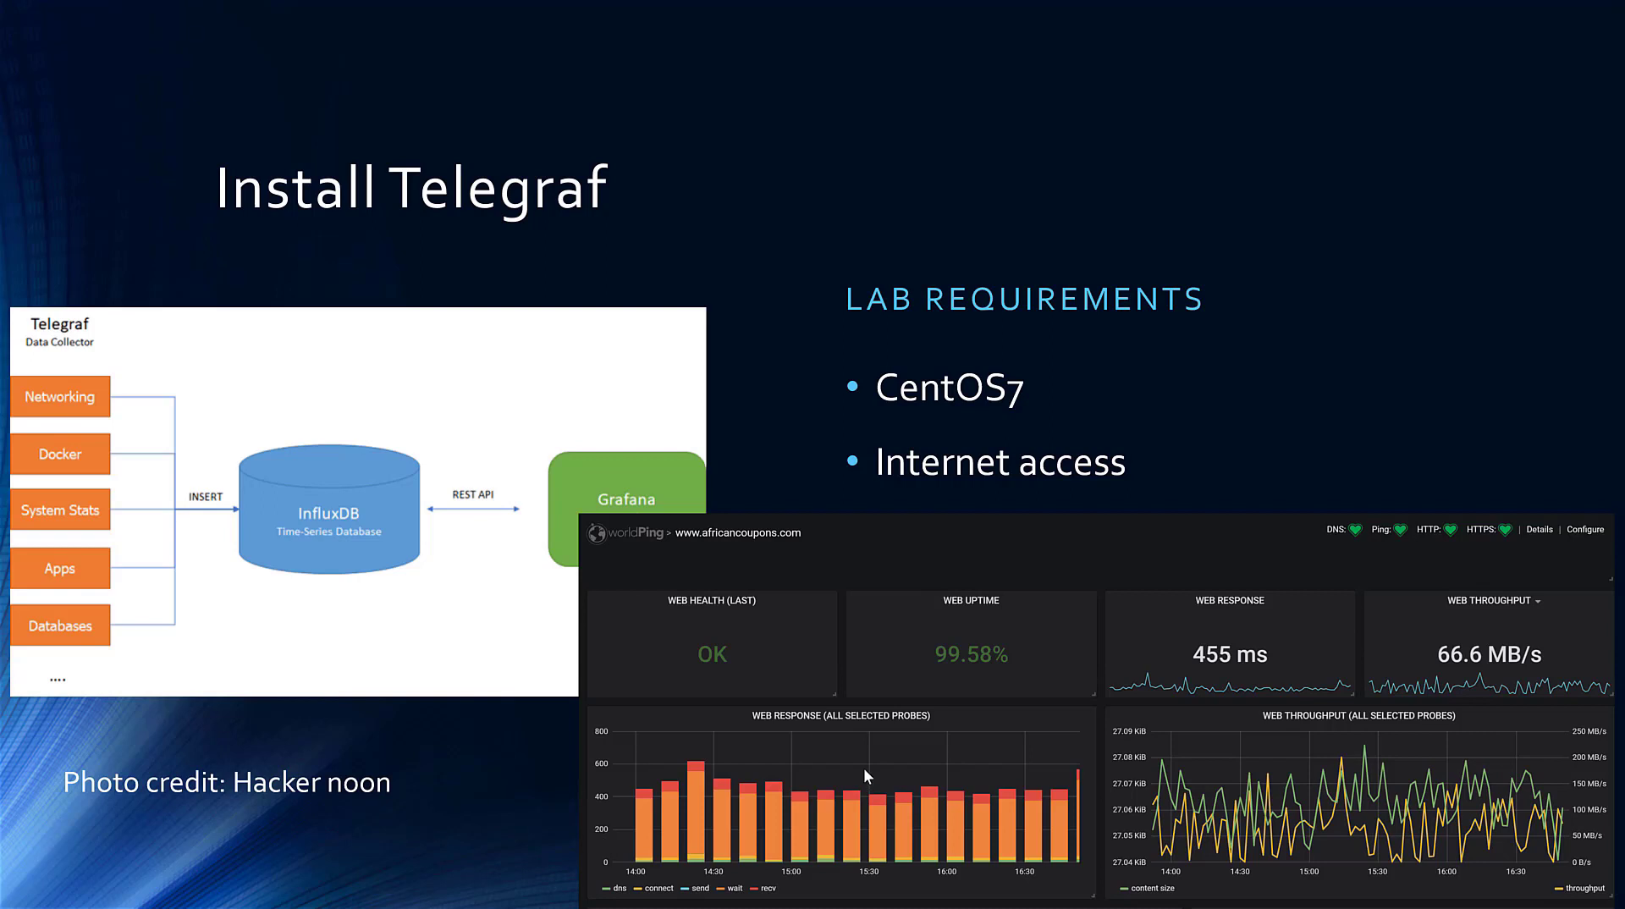